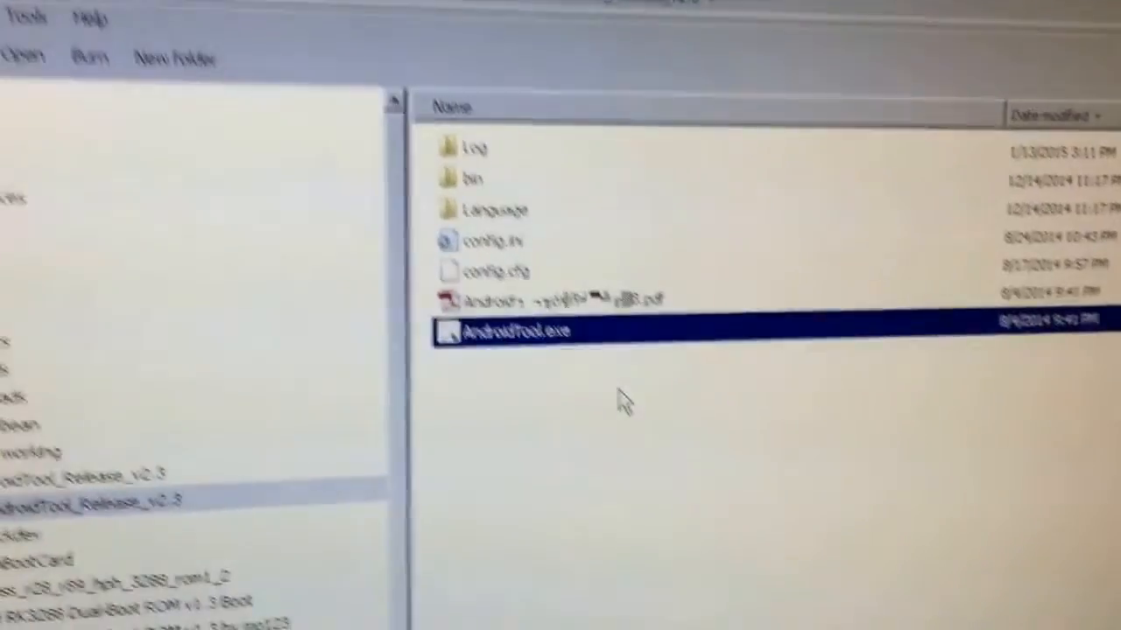
Step: Launch AndroidTool.exe from the AndroidTool_Release_v2.3 folder
{"action": "double_click", "coordinate": [500, 331]}
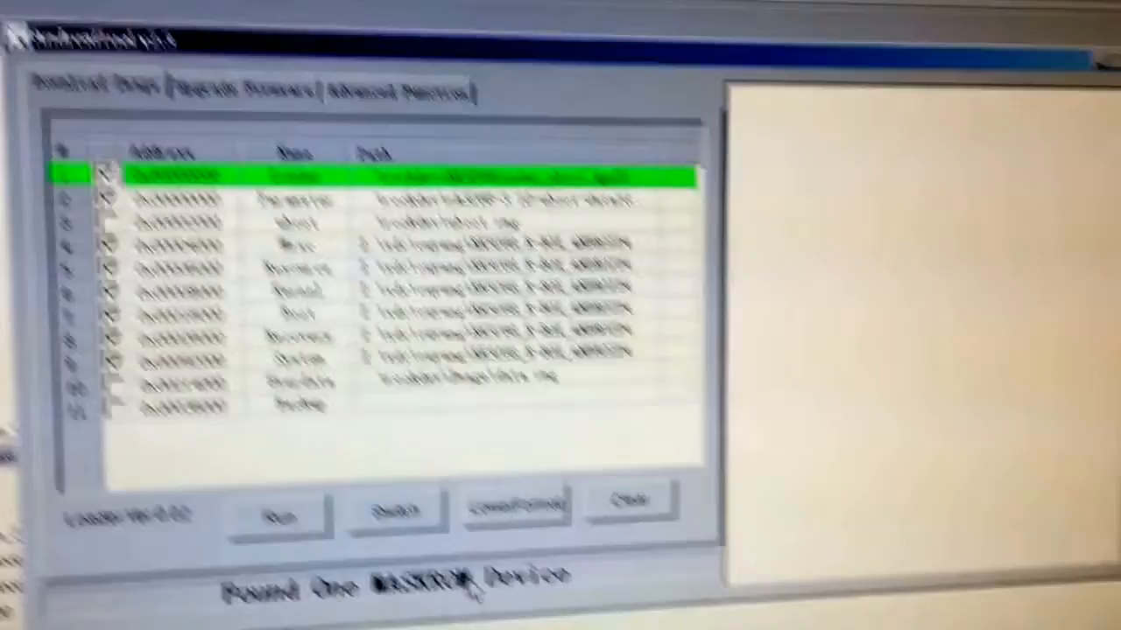
Step: Open the Firmware file chooser on the Upgrade Firmware tab
{"action": "left_click", "coordinate": [242, 127]}
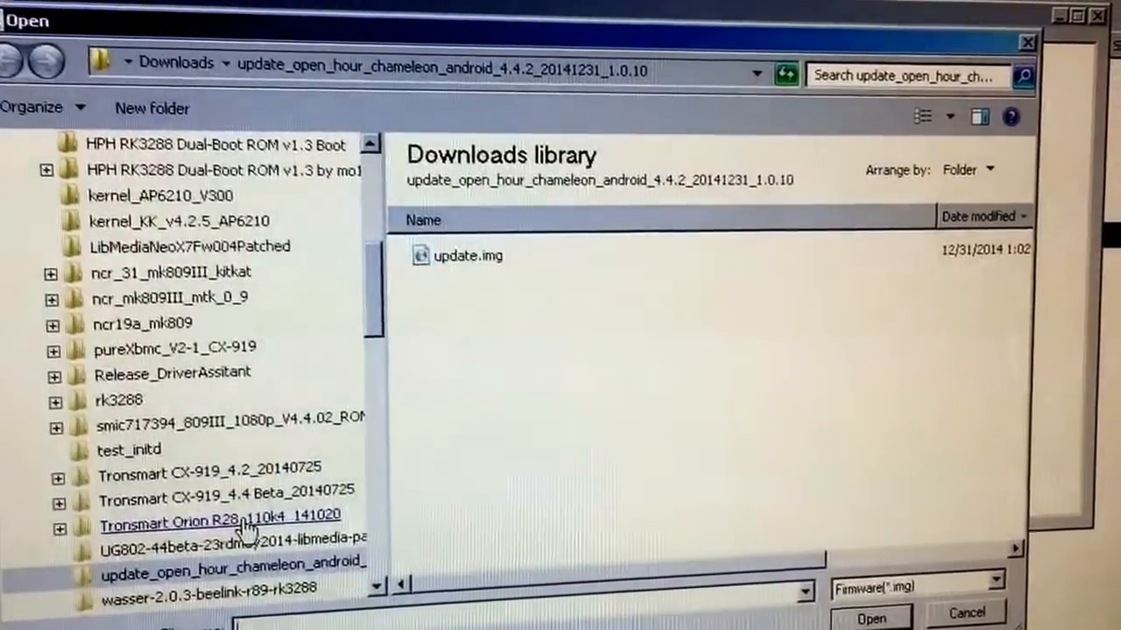
Step: Browse into the chameleon firmware folder and load update.img (firmware 4.4.02, loader 2.17)
{"action": "double_click", "coordinate": [219, 516]}
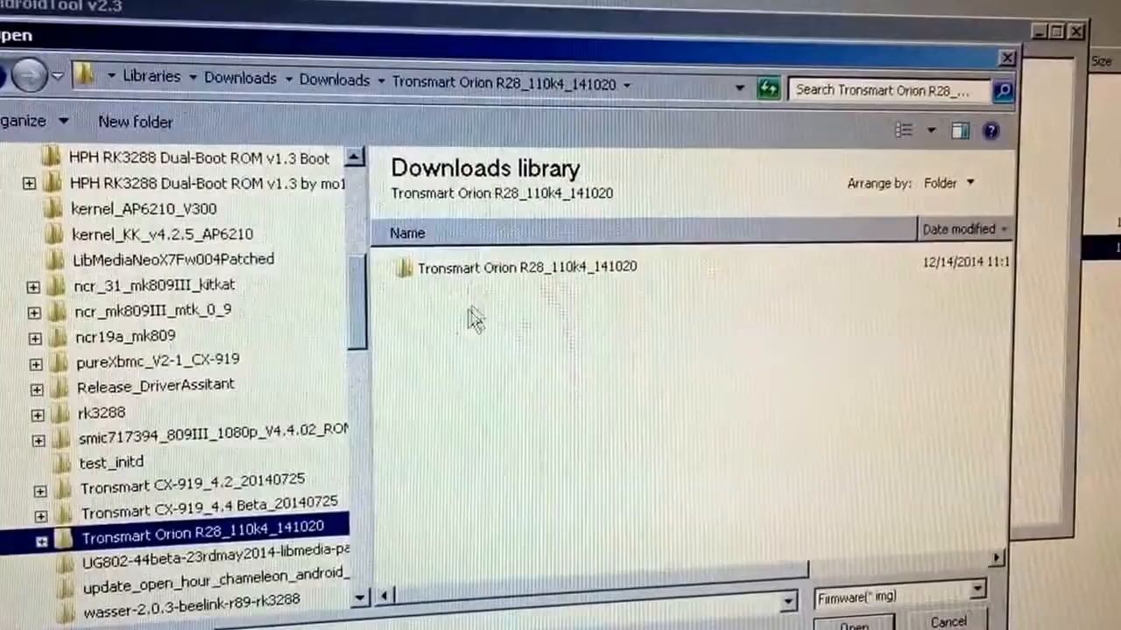
{"action": "double_click", "coordinate": [517, 267]}
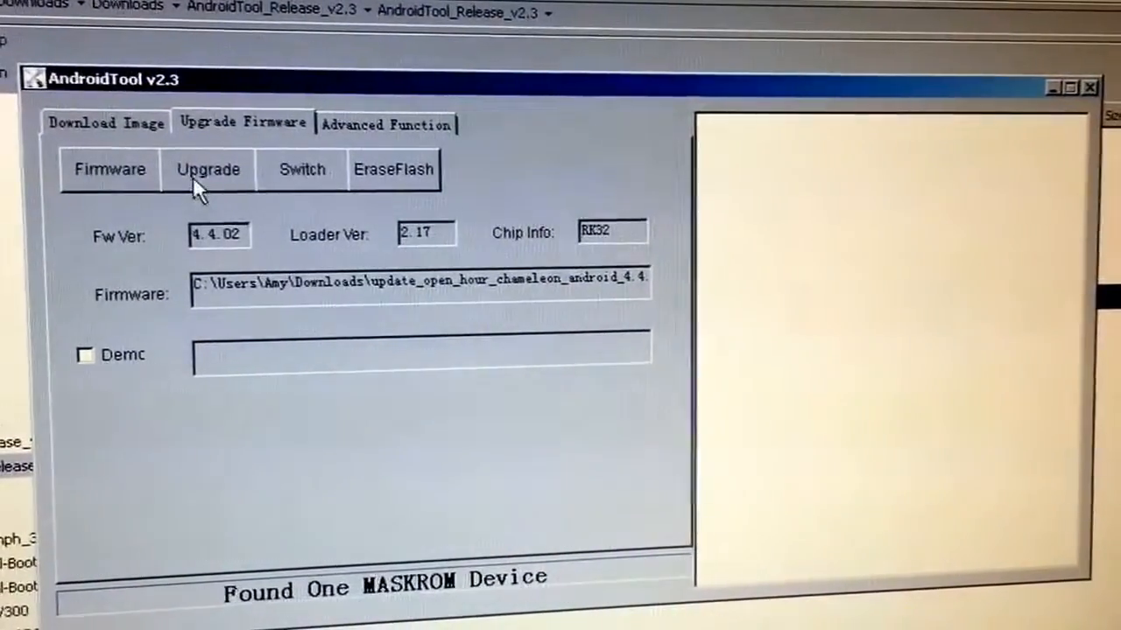
Step: Start the firmware upgrade and wait for Download Boot Success in the log
{"action": "left_click", "coordinate": [208, 169]}
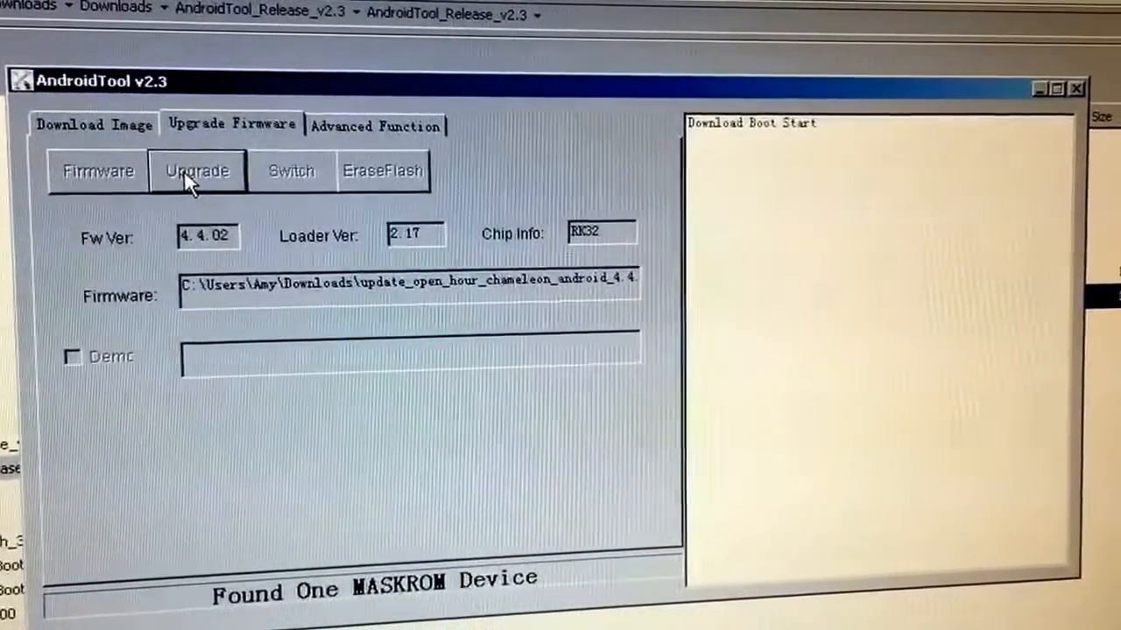
{"action": "left_click", "coordinate": [196, 170]}
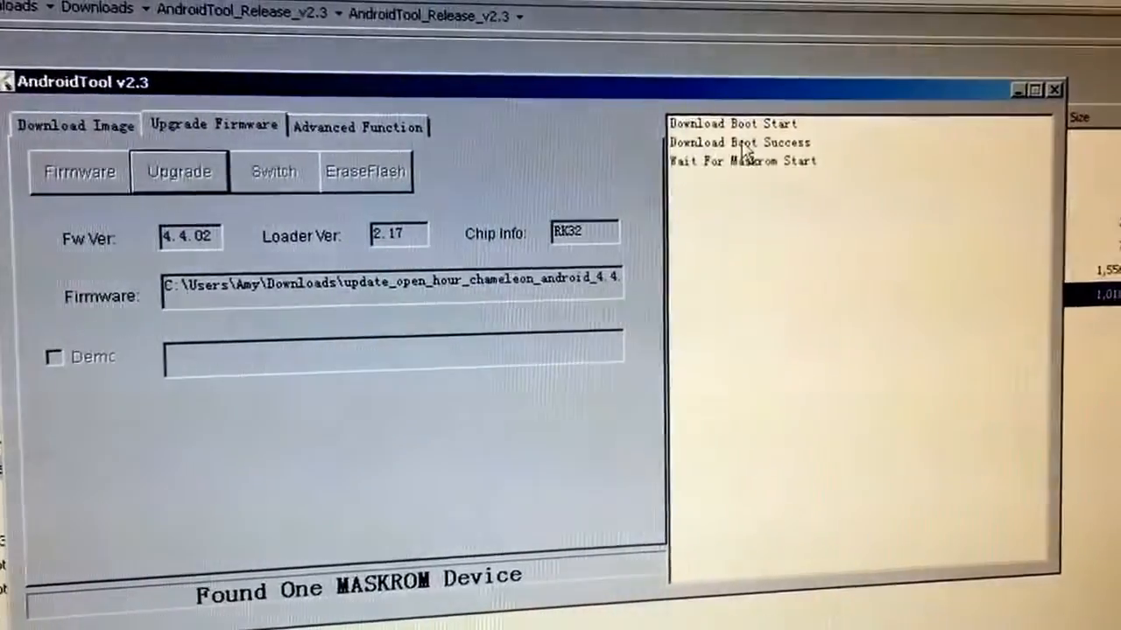